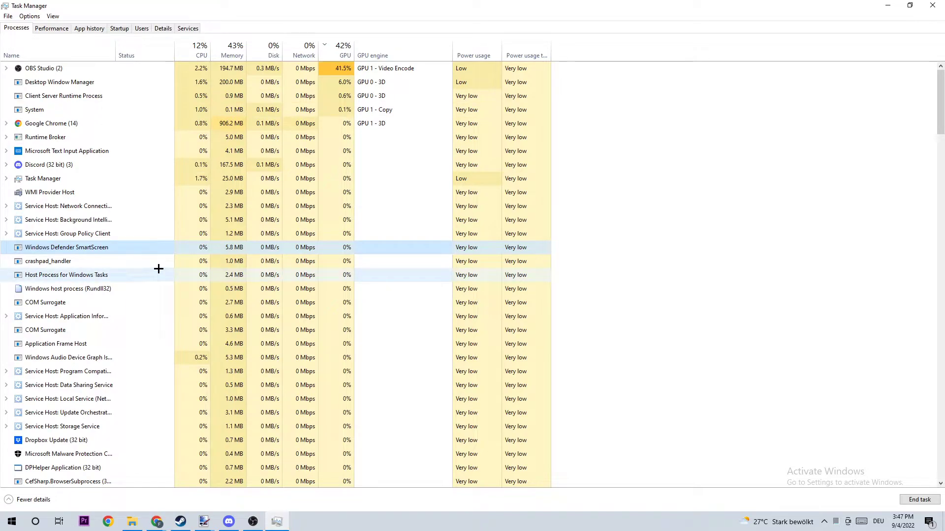
Find the Pivot Software Support Application in the Processes list and end its task
scroll(down, 3)
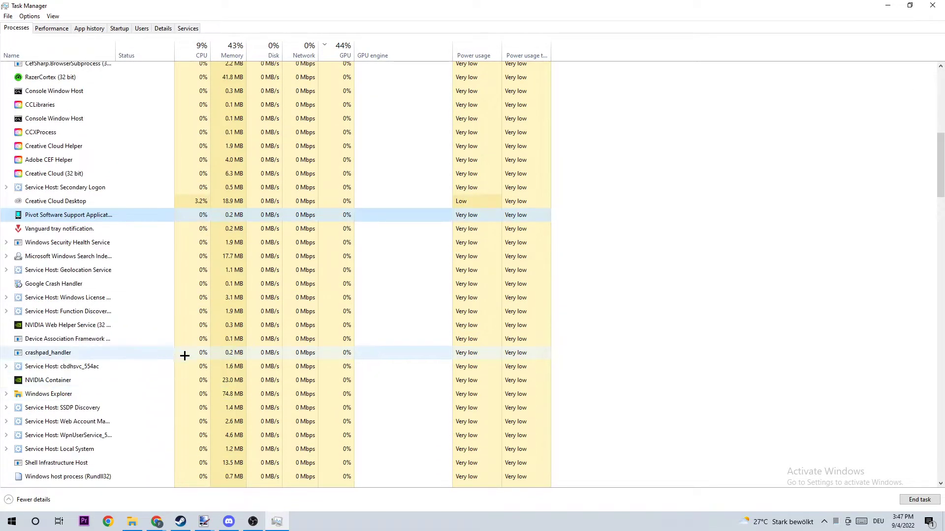
mouse_move(138, 296)
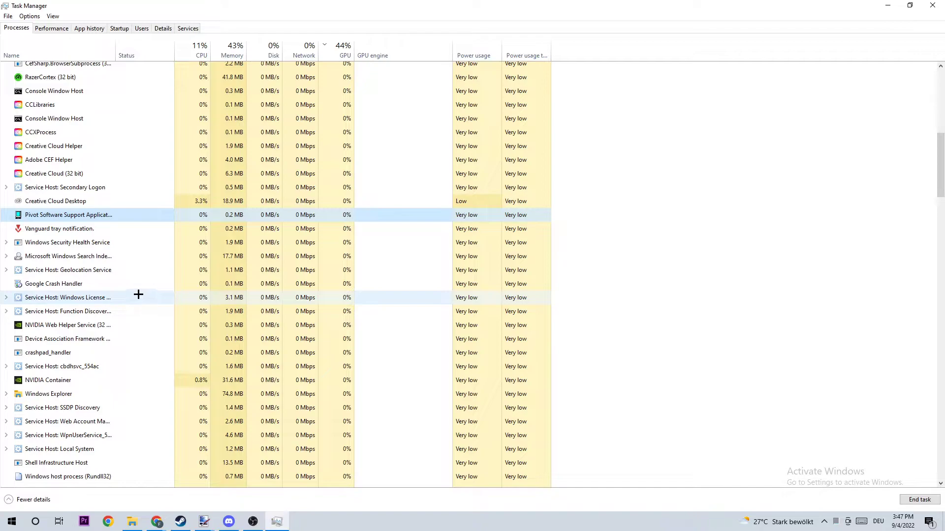
right_click(68, 214)
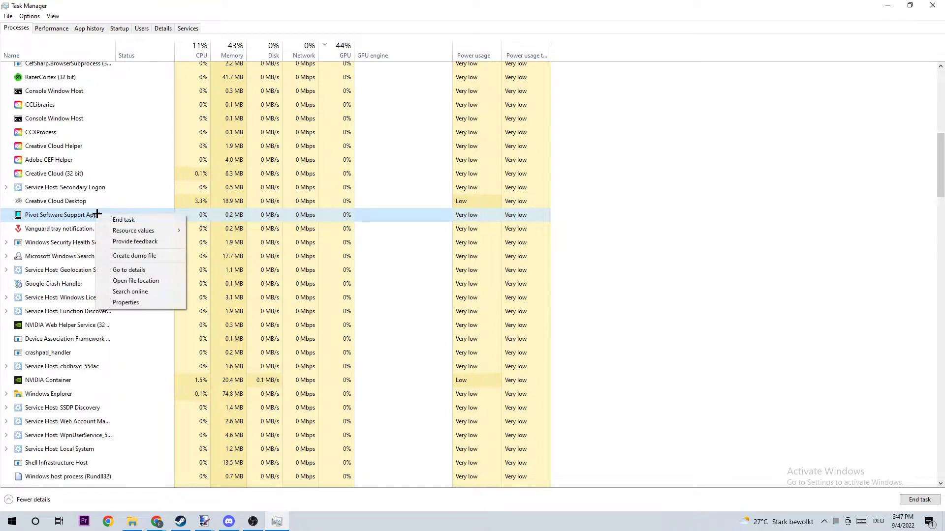
click(659, 150)
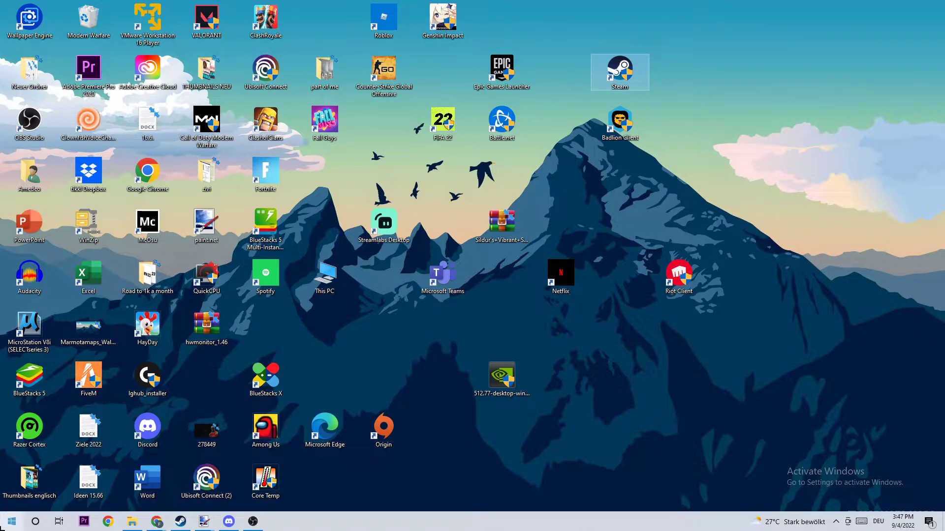
Place the Steam desktop icon under the Badlion Client icon
click(10, 521)
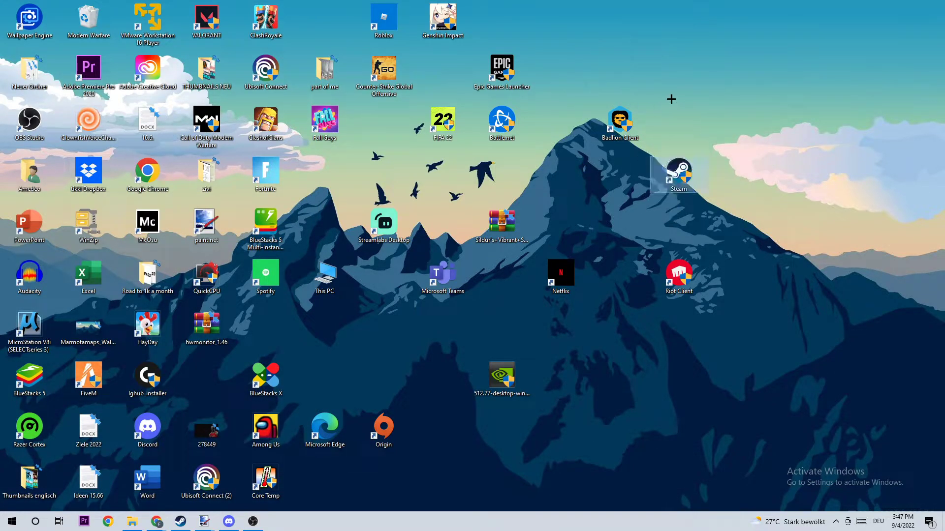
right_click(678, 174)
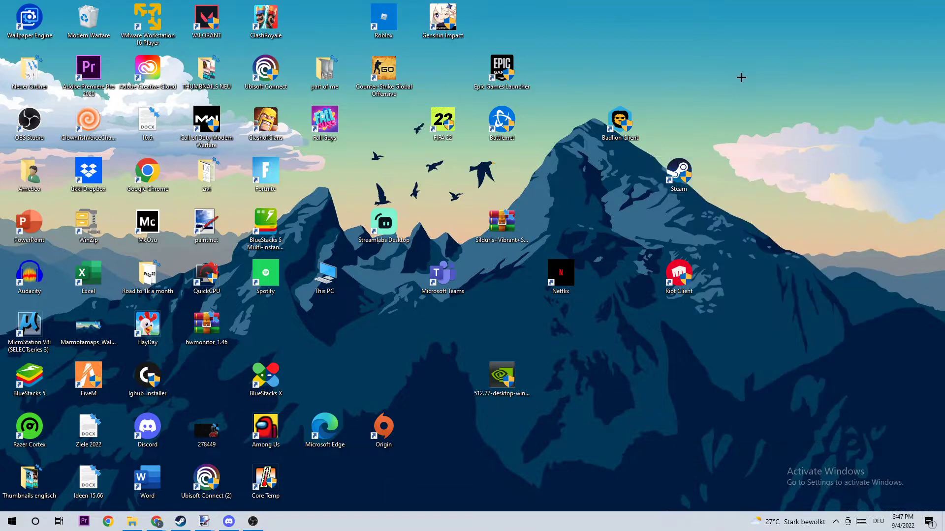
Set the Steam shortcut's Compatibility properties to Windows 8 mode and Run as administrator
right_click(678, 175)
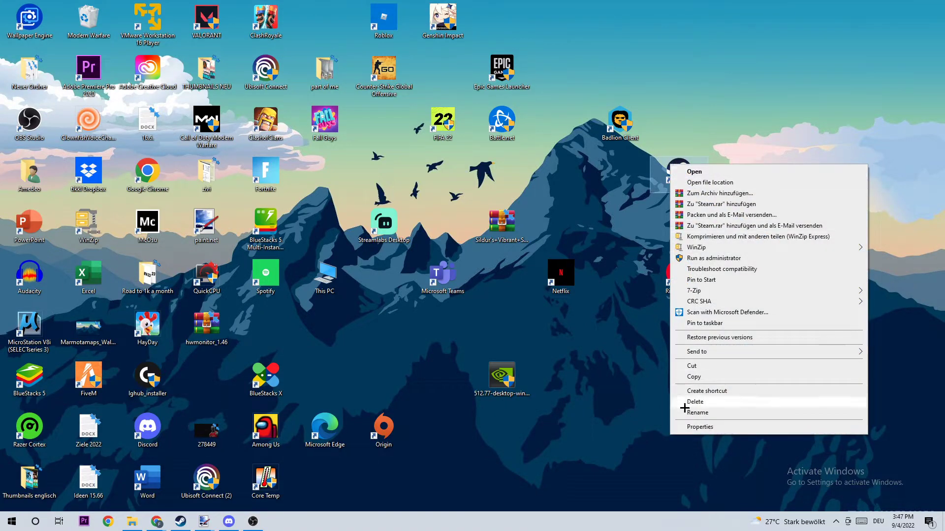
mouse_move(699, 427)
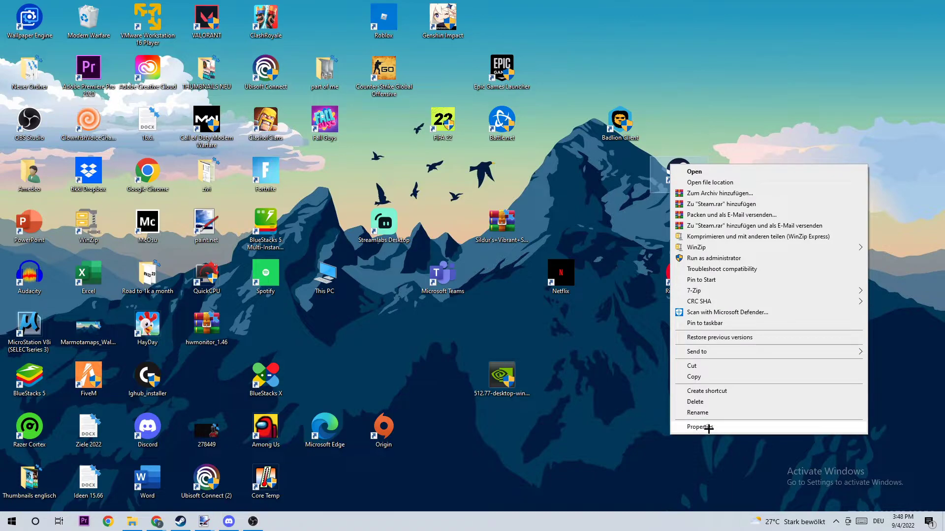
click(700, 427)
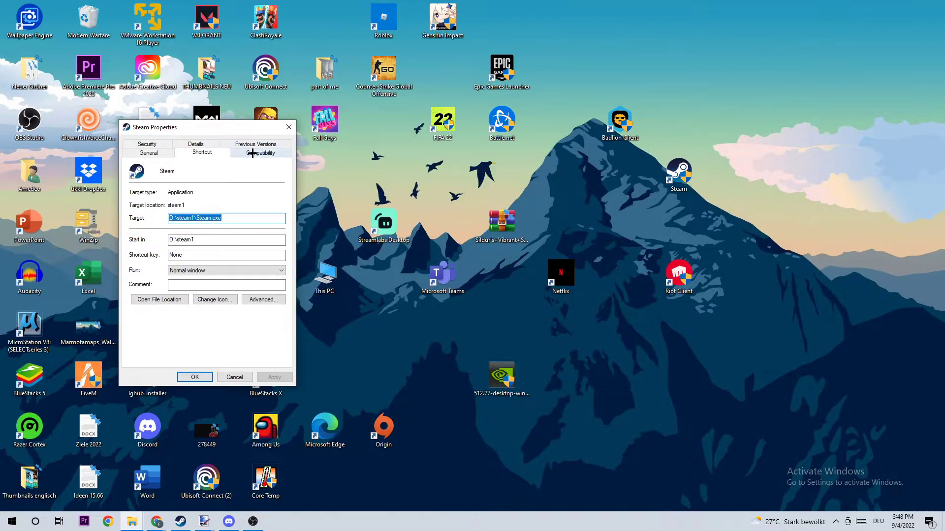
click(260, 152)
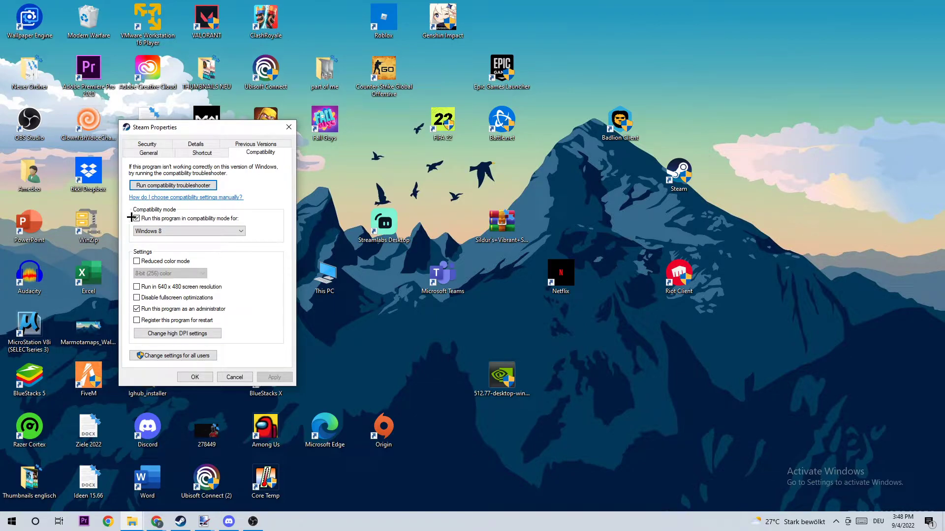
click(137, 218)
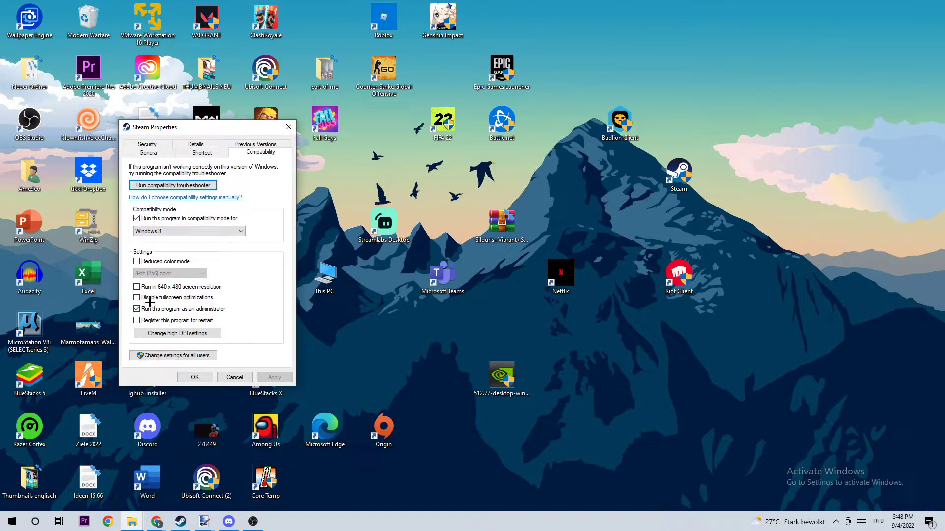
mouse_move(235, 303)
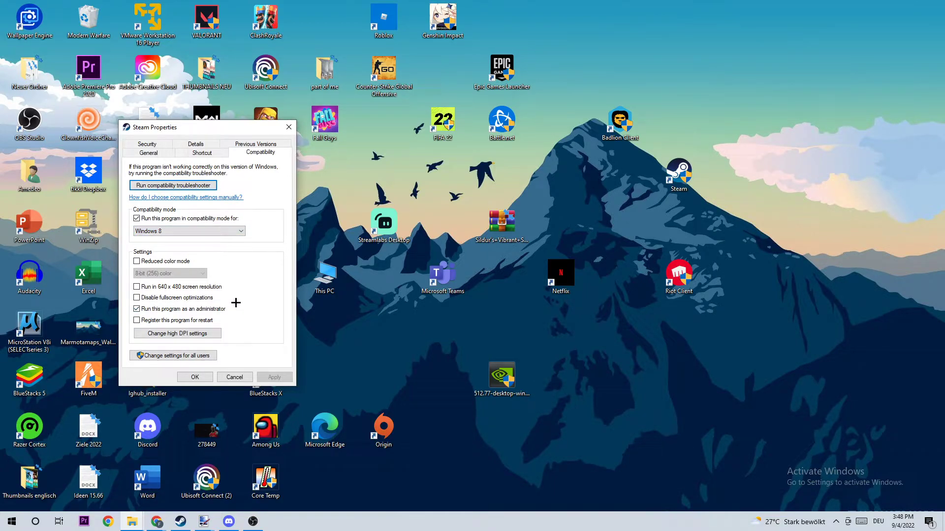
mouse_move(226, 311)
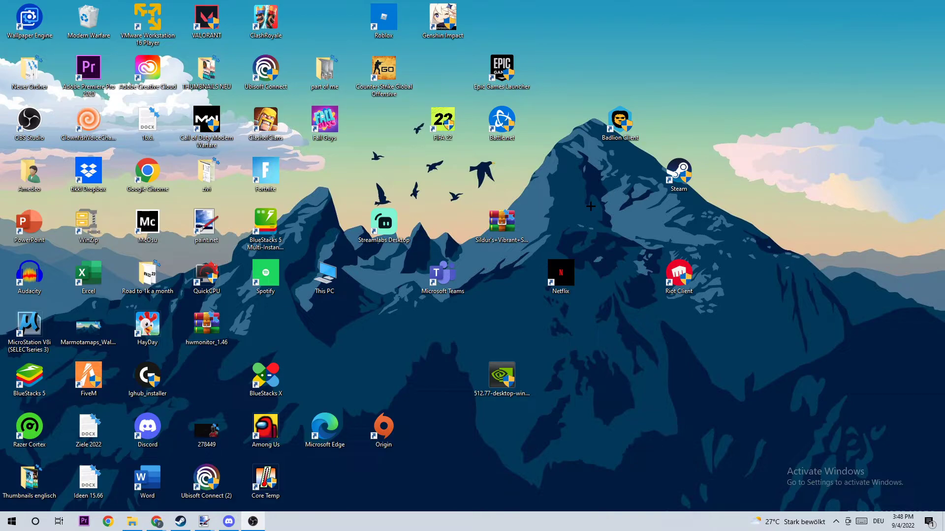
mouse_move(698, 172)
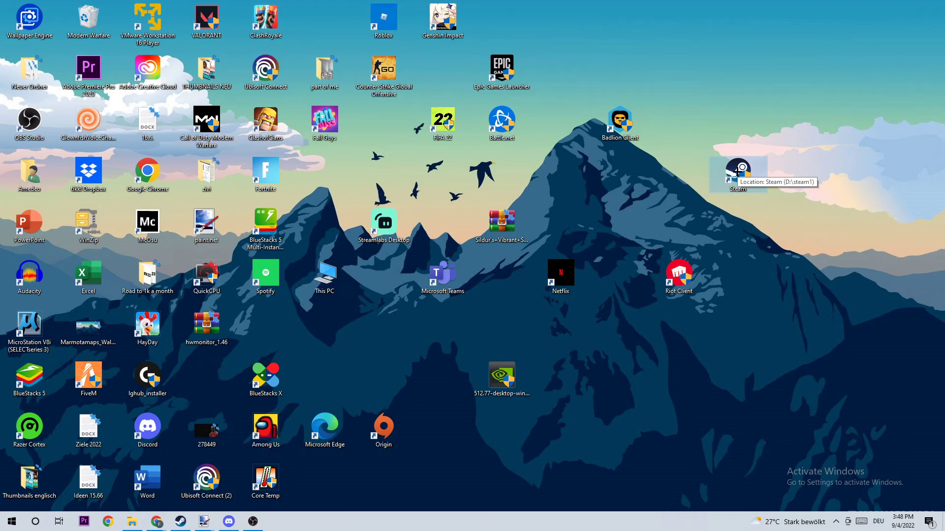
mouse_move(747, 113)
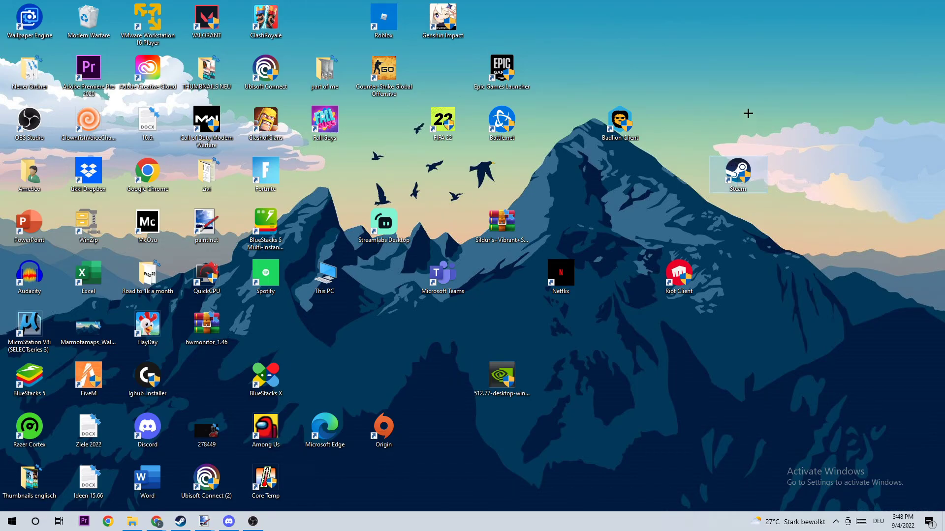